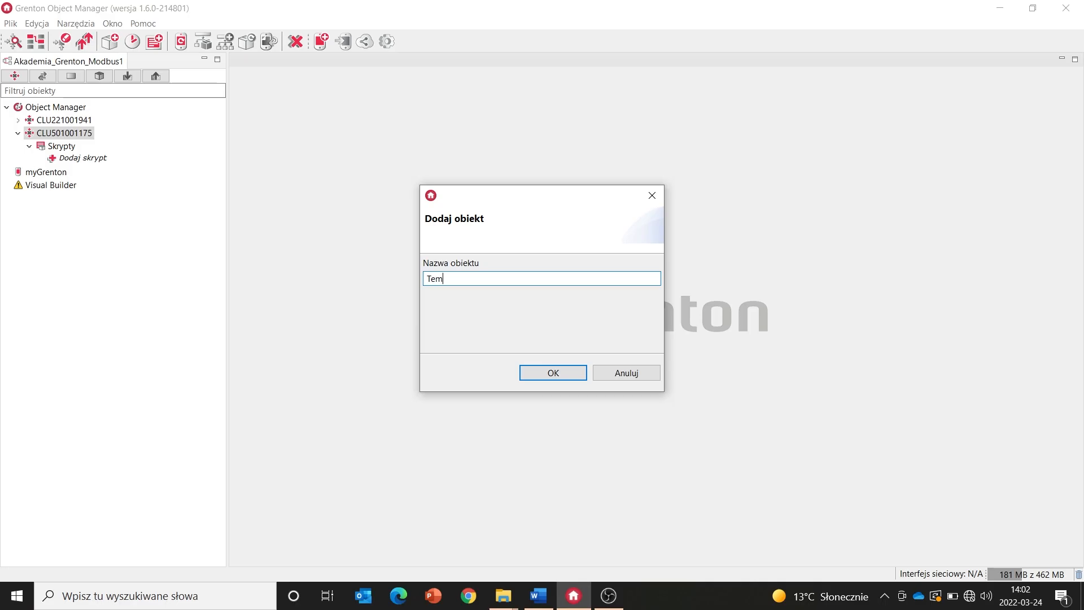
Step: Type the partial object name 'Temparatura_odczyta' into the Nazwa obiektu field
type("par")
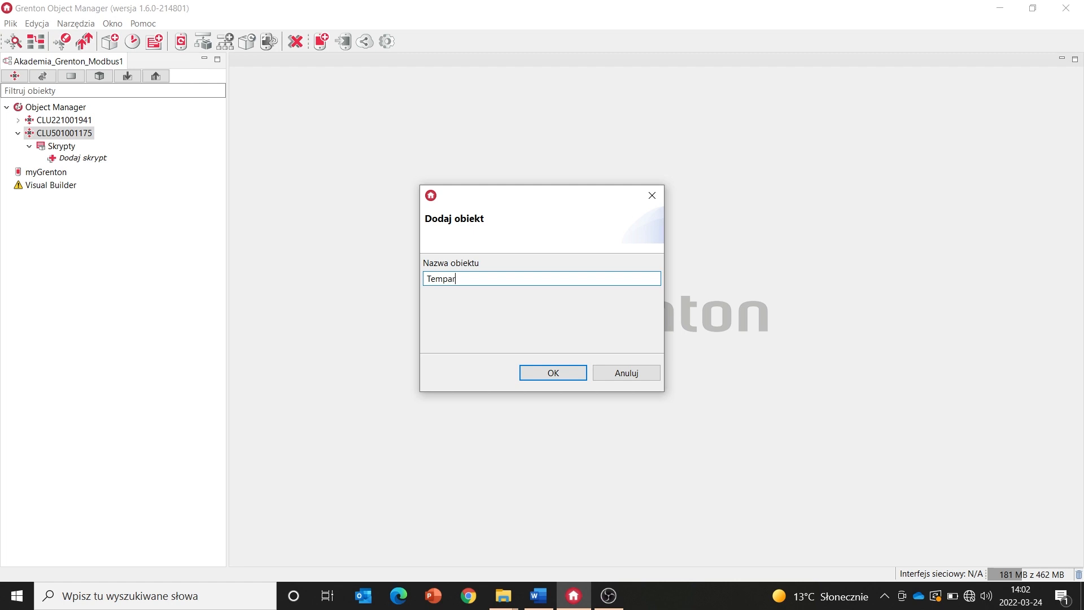
type("atura")
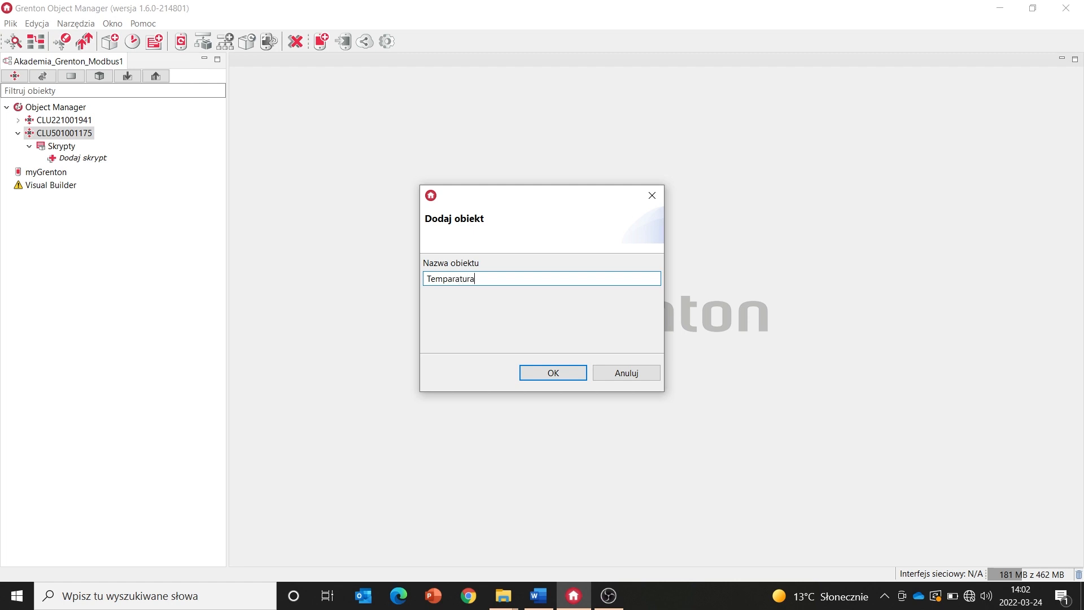
type("_odczytana")
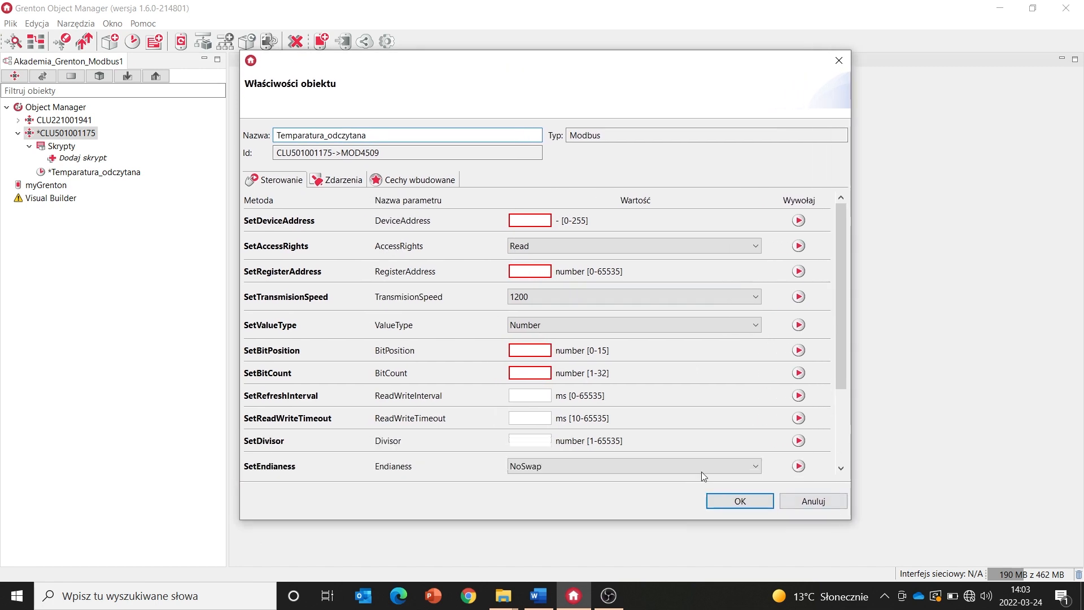
Step: Show the built-in features of Temparatura_odczytana, with defaults such as 9600 baud
left_click(420, 180)
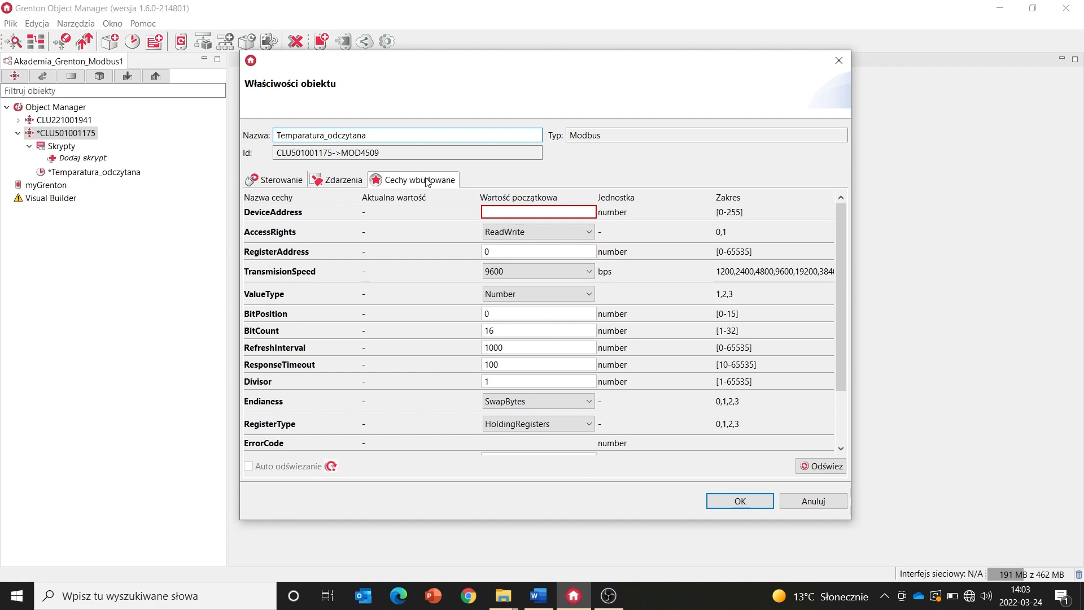
mouse_move(836, 279)
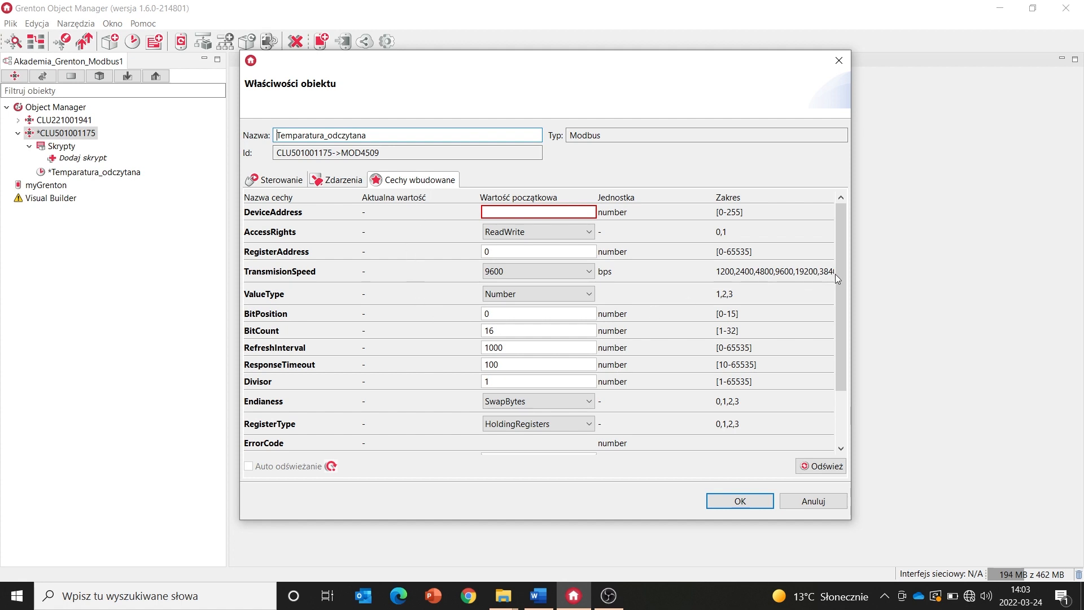
mouse_move(346, 231)
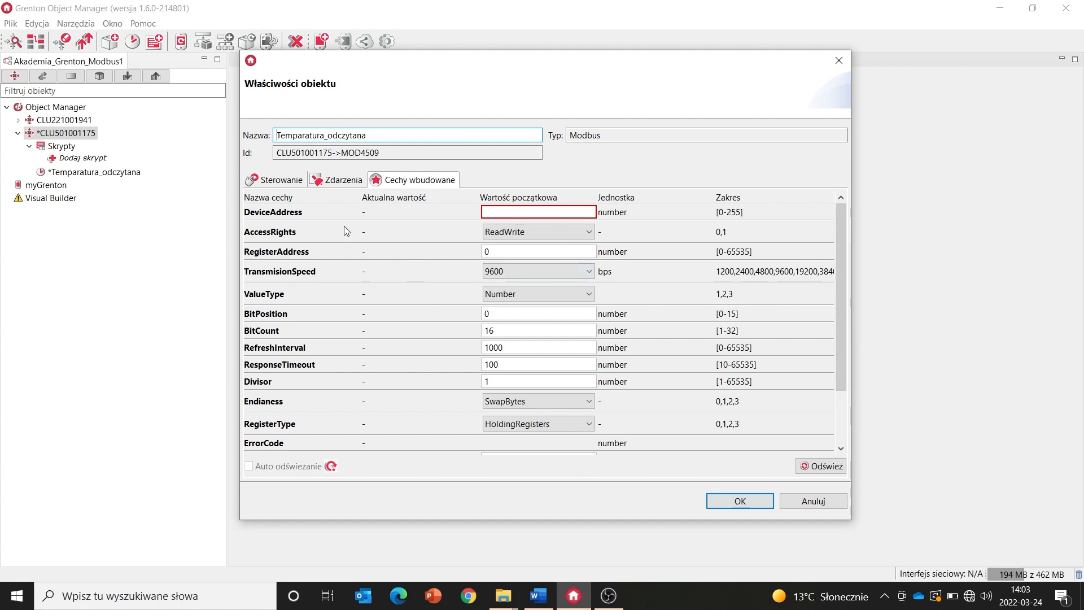
mouse_move(296, 217)
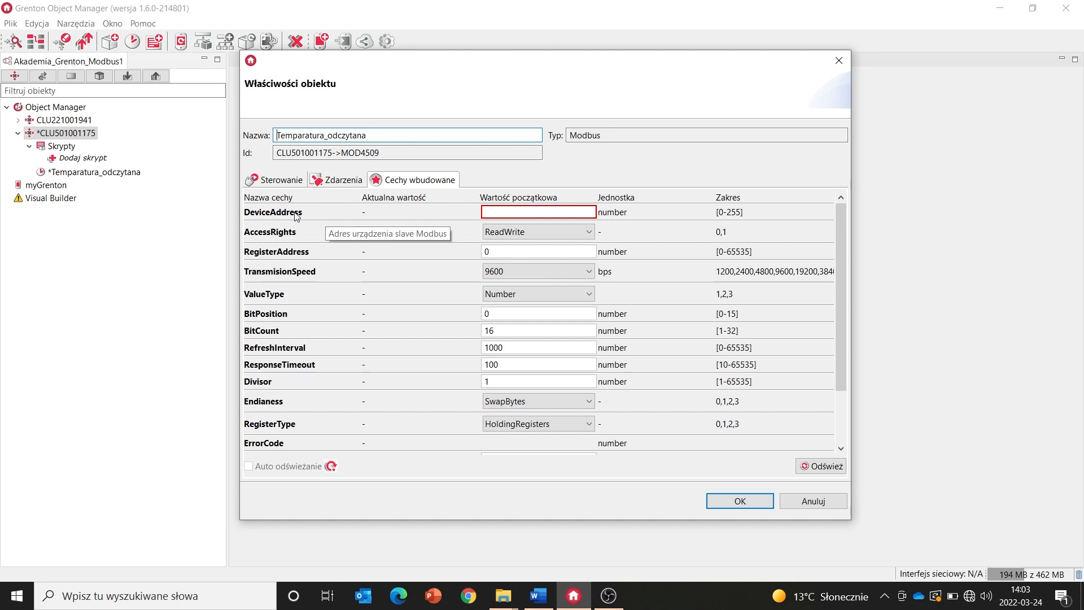